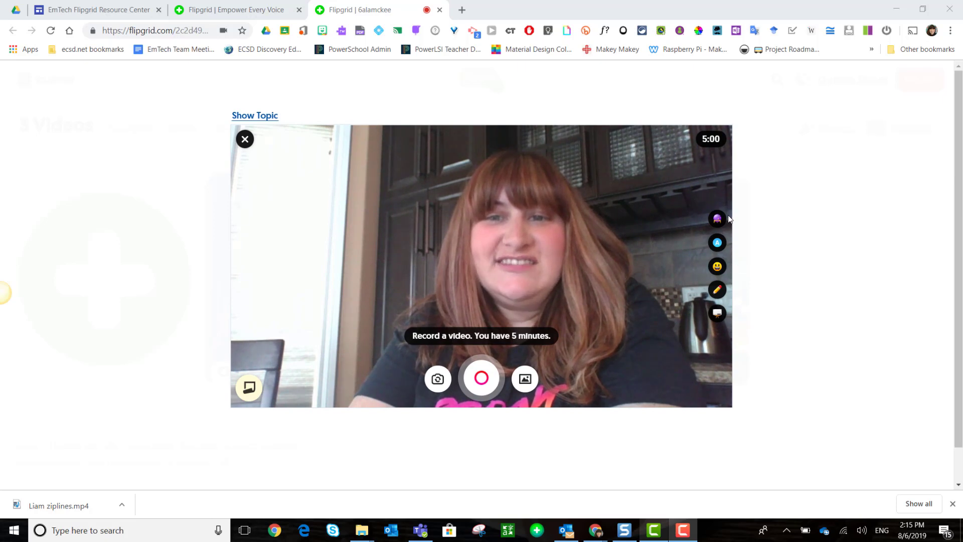
pyautogui.moveTo(717, 313)
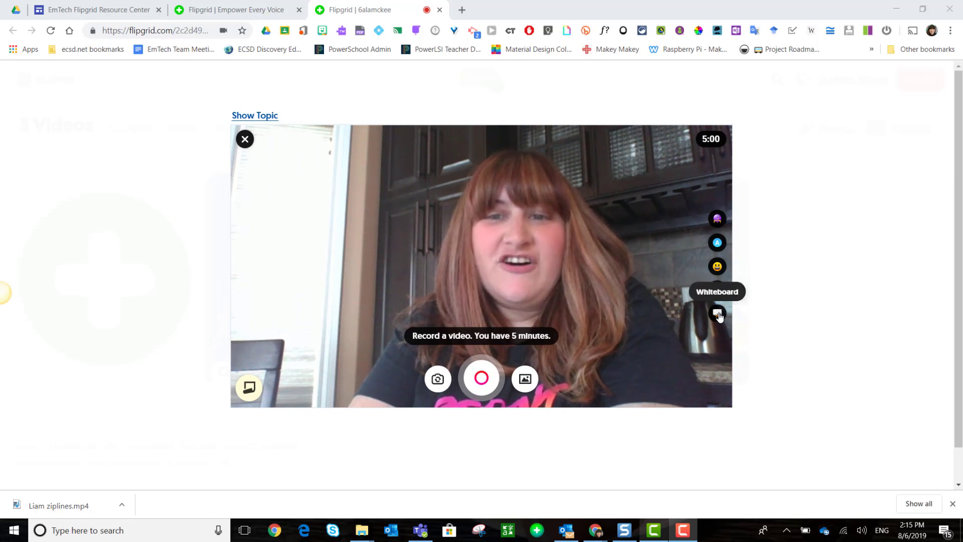
# Step: Switch the recorder from camera view to a blank whiteboard canvas
pyautogui.click(717, 313)
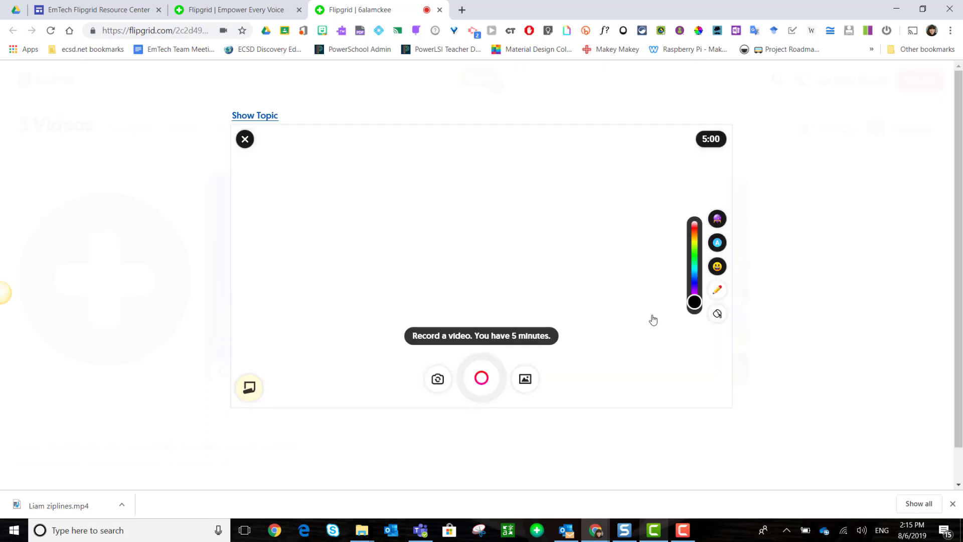
pyautogui.moveTo(717, 290)
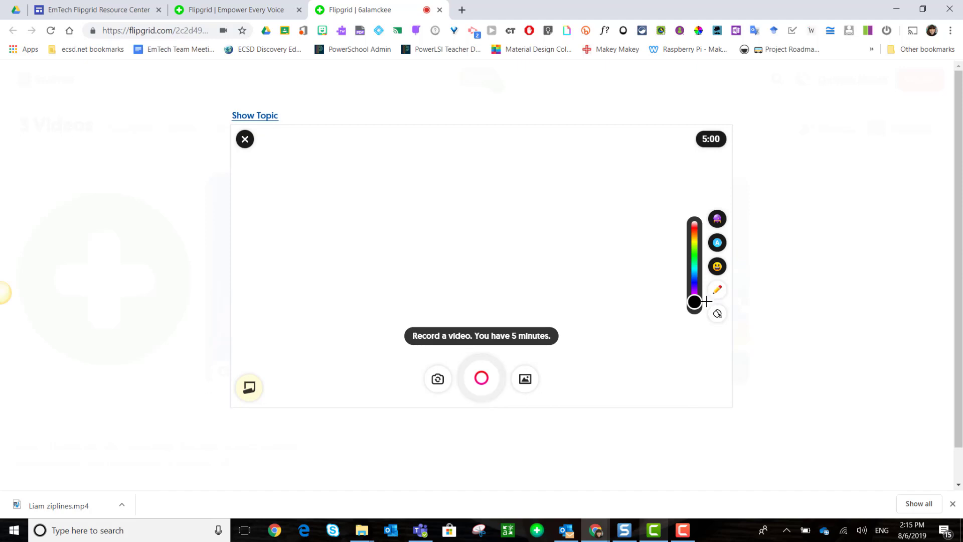
# Step: Slide the pen colour from black through purple and red to green
pyautogui.moveTo(694, 302); pyautogui.dragTo(694, 287)
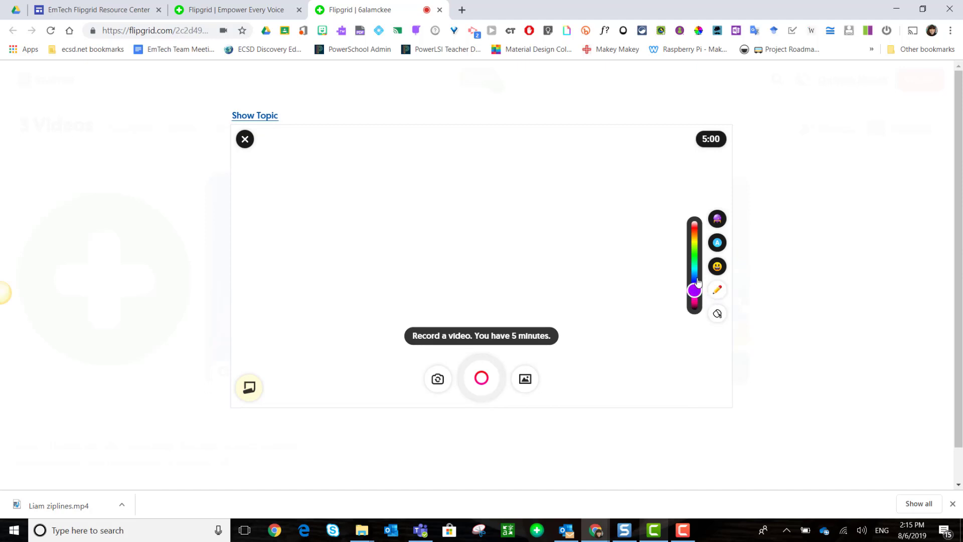
pyautogui.moveTo(694, 289); pyautogui.dragTo(693, 230)
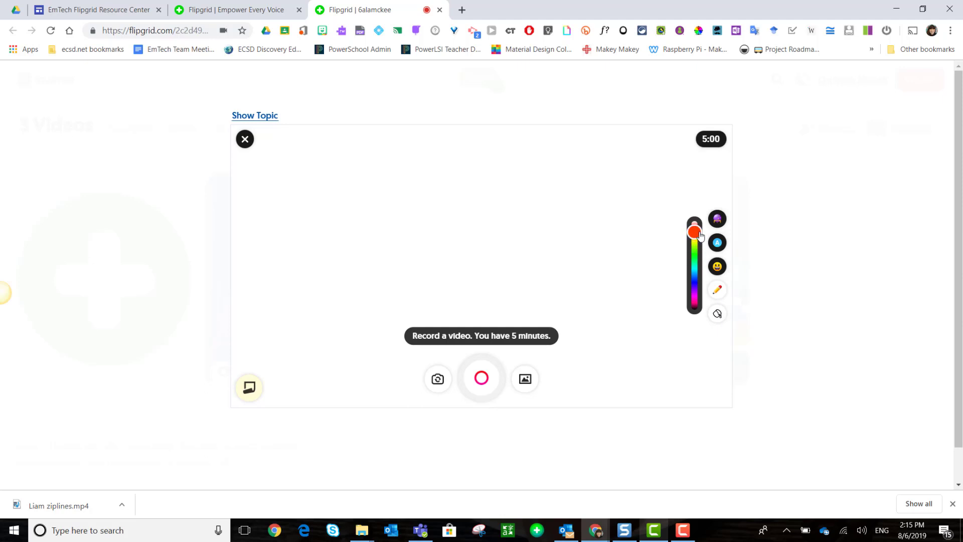
pyautogui.moveTo(694, 232); pyautogui.dragTo(694, 252)
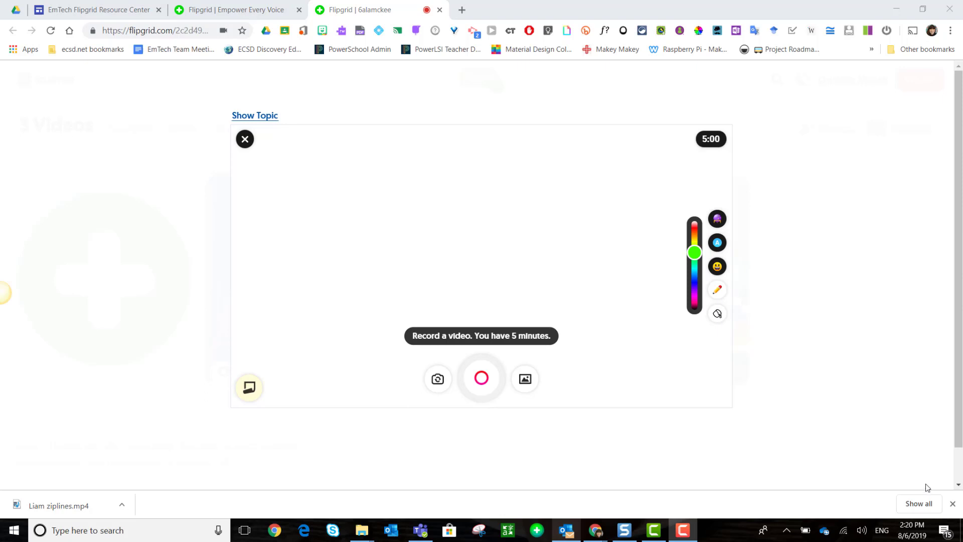
pyautogui.moveTo(490, 349)
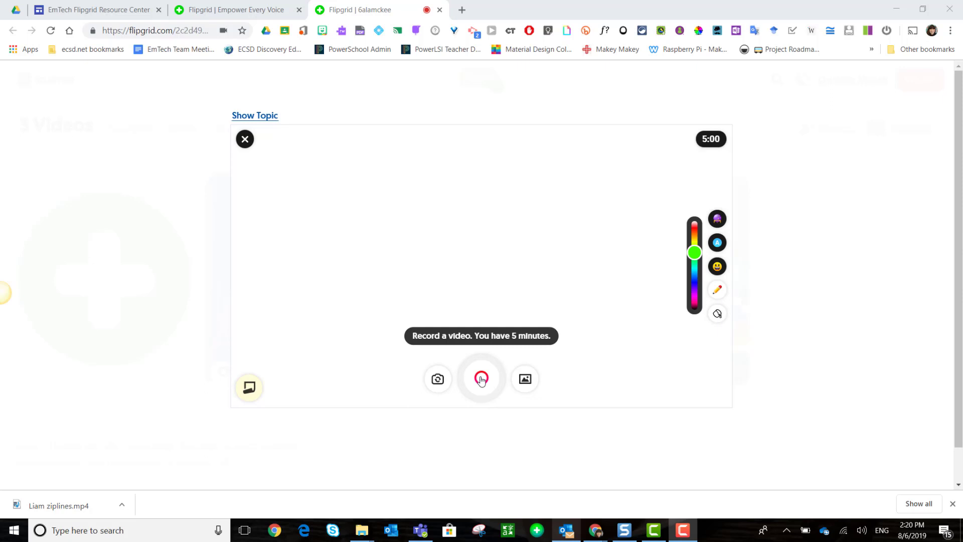
# Step: Start the whiteboard recording and begin writing 4x+4=28 in purple at the top
pyautogui.click(481, 377)
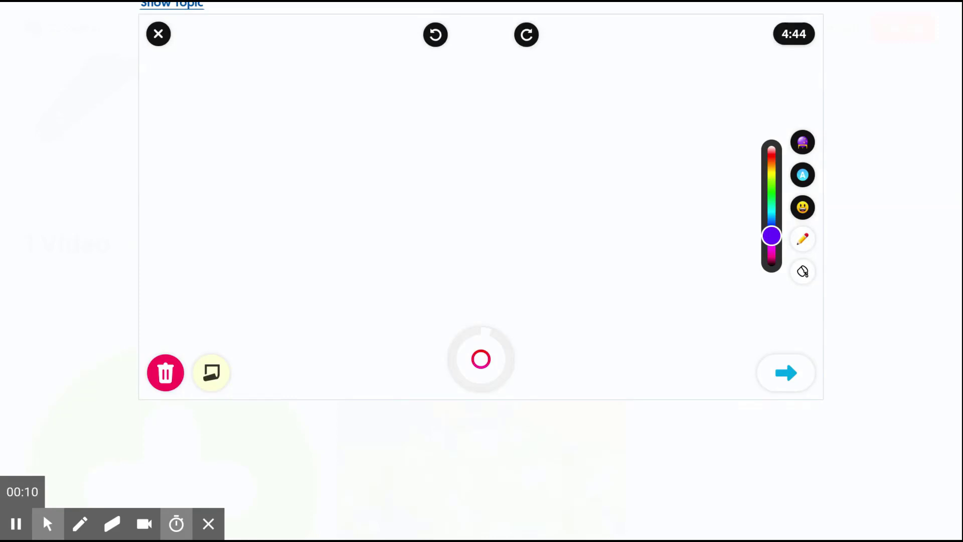
pyautogui.click(480, 359)
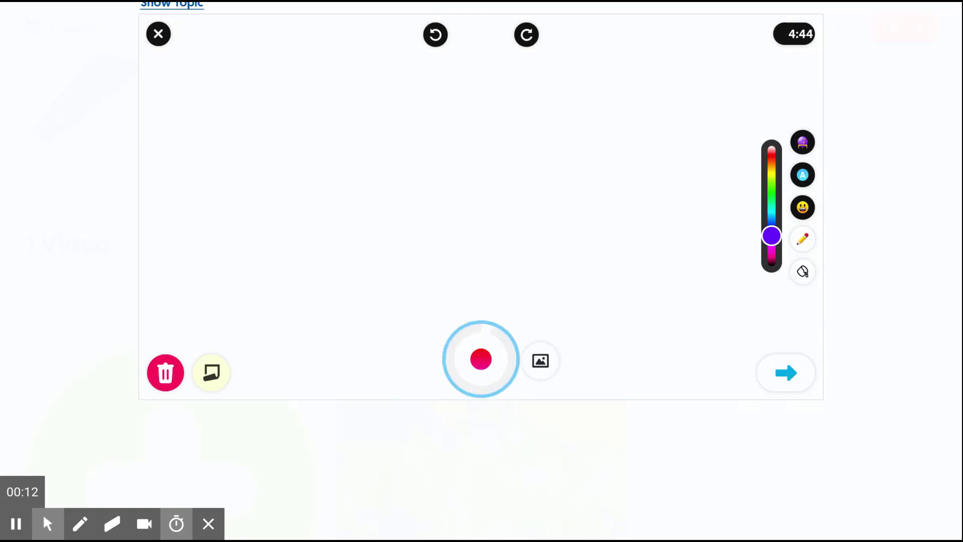
pyautogui.click(481, 359)
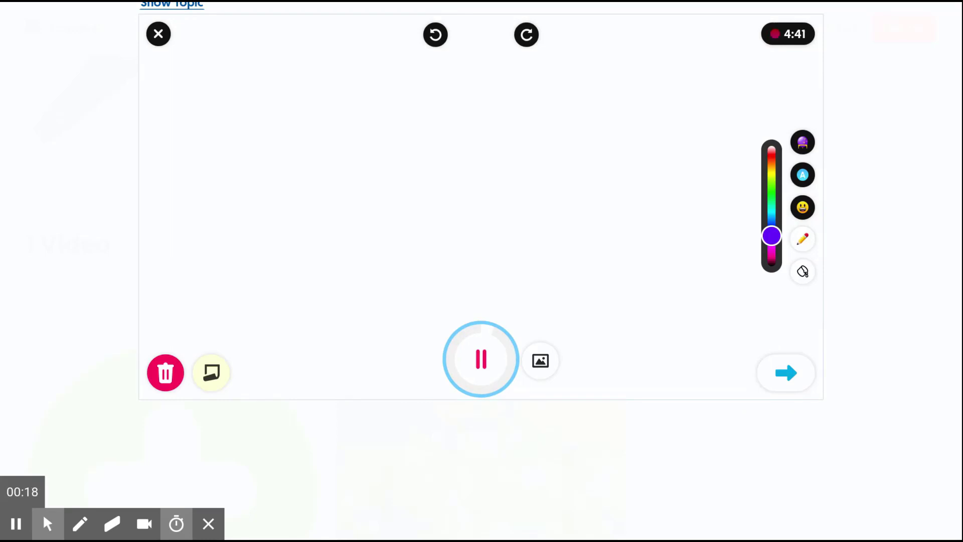
pyautogui.moveTo(365, 61); pyautogui.dragTo(406, 95)
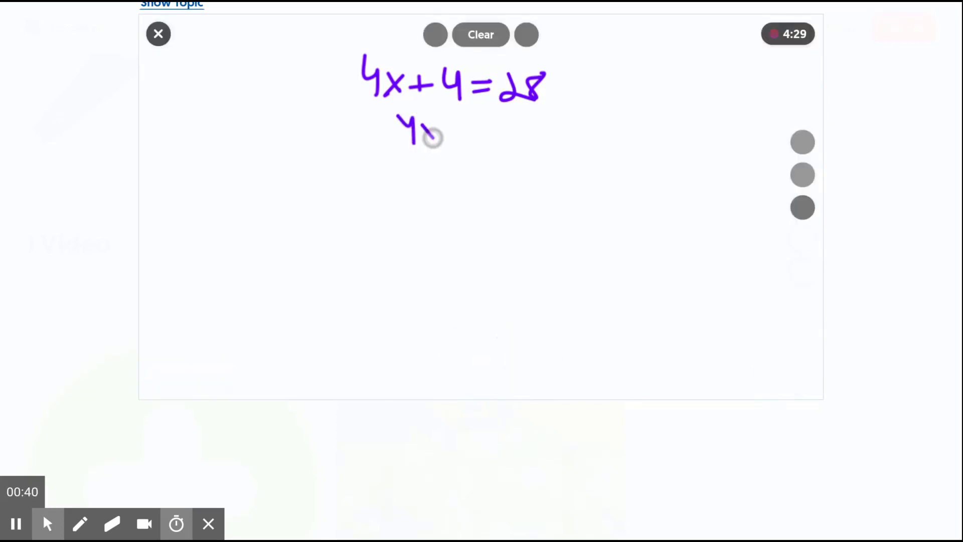
# Step: Write the solution lines 4x=28-4, 4x=24, x=24/4 down to x=6
pyautogui.moveTo(427, 132); pyautogui.dragTo(473, 132)
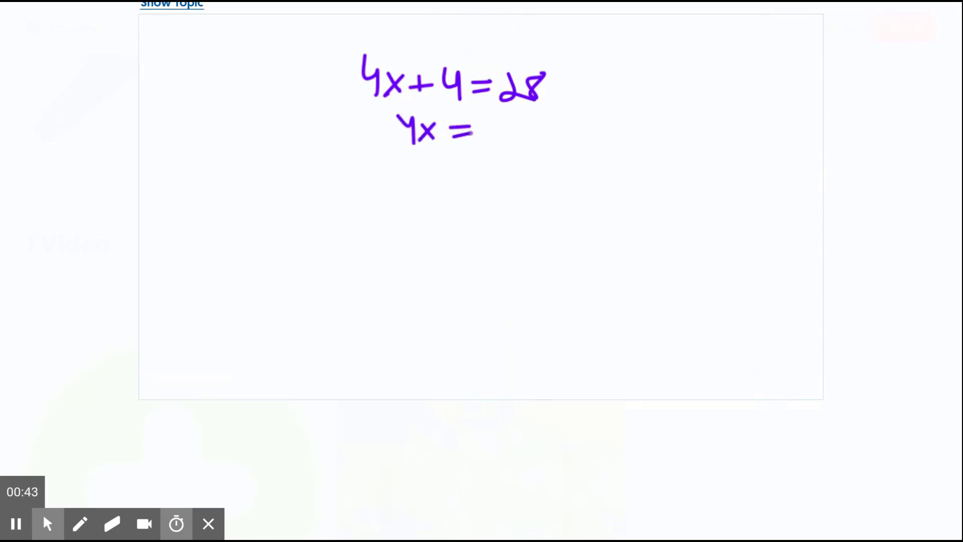
pyautogui.moveTo(485, 132); pyautogui.dragTo(531, 132)
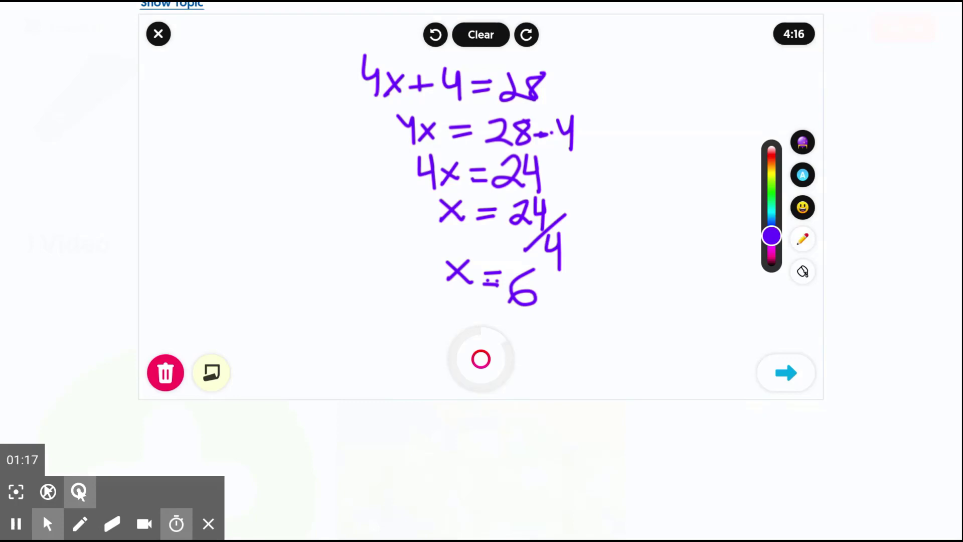
# Step: Toggle the board to black so the drawing sits on a blackboard
pyautogui.click(802, 272)
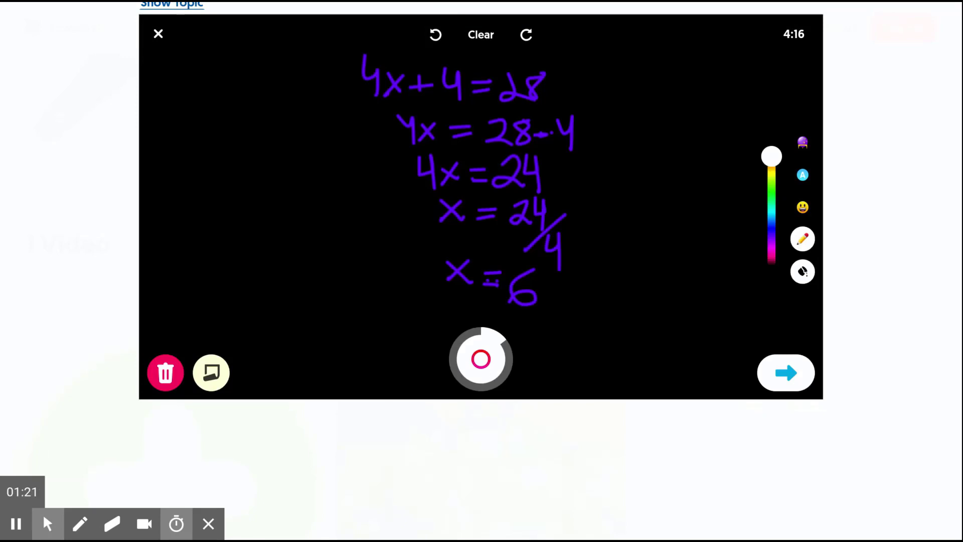
pyautogui.click(481, 35)
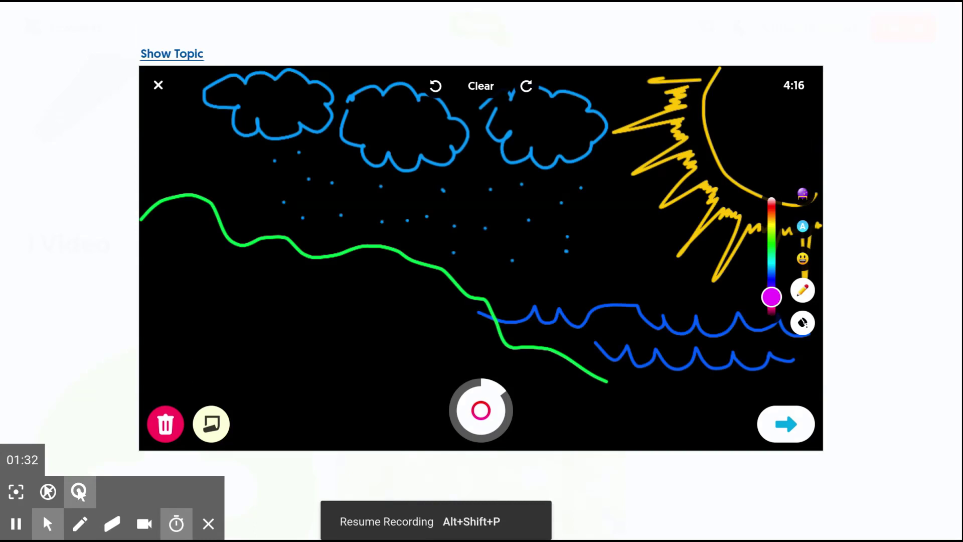
# Step: Resume recording over the water-cycle sketch of clouds, rain, sun, hills and waves
pyautogui.click(481, 410)
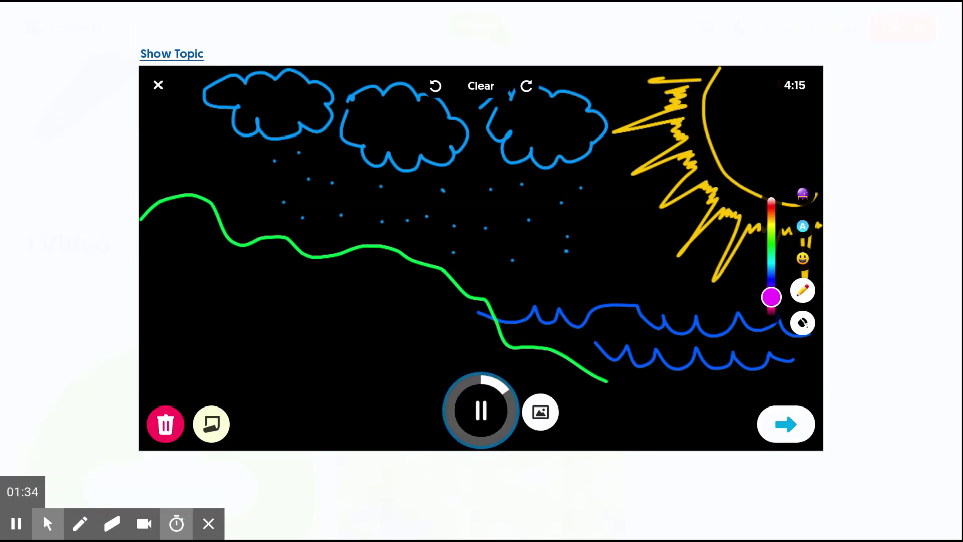